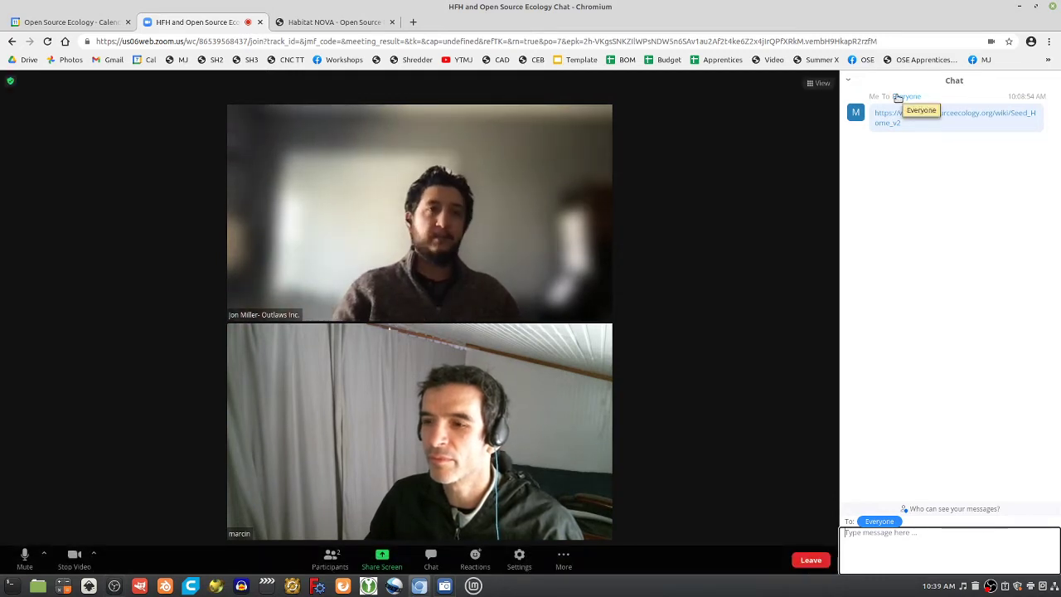
pyautogui.moveTo(867, 131)
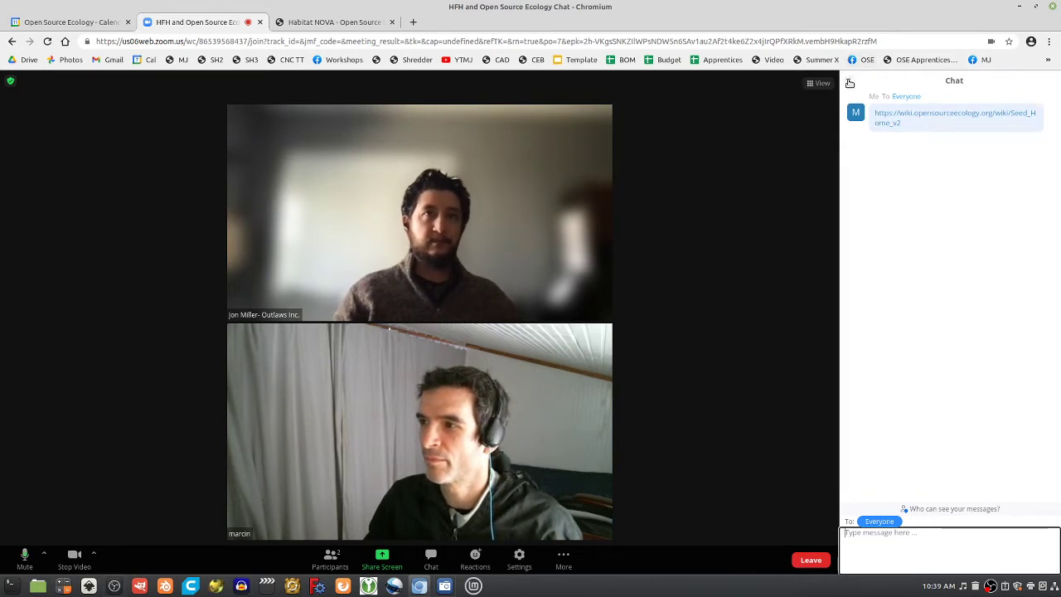
# - Reveal the Close and Pop Out options from the Chat panel's dropdown arrow
pyautogui.click(844, 83)
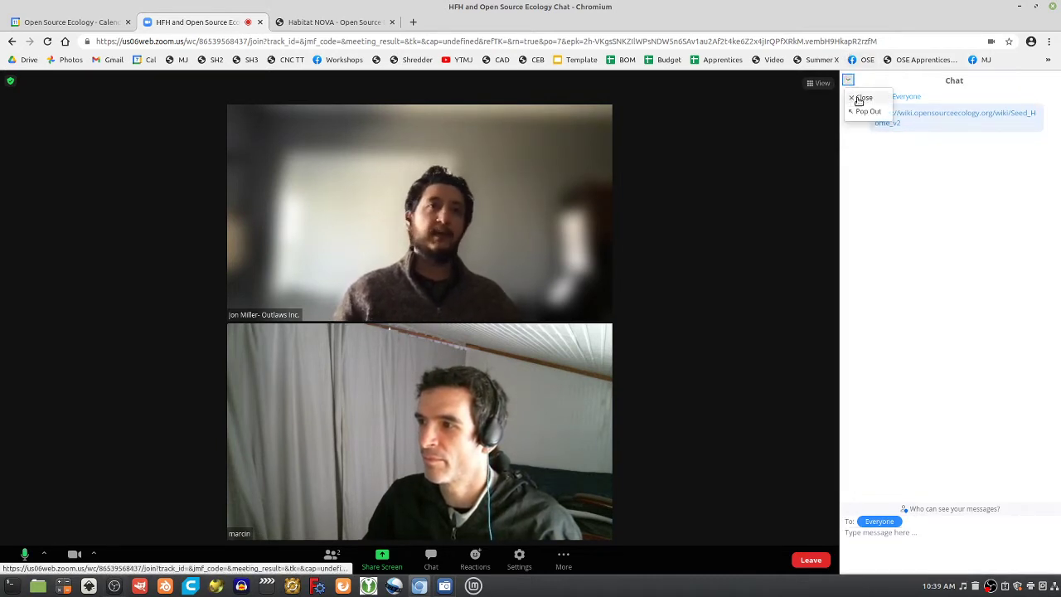
pyautogui.click(862, 98)
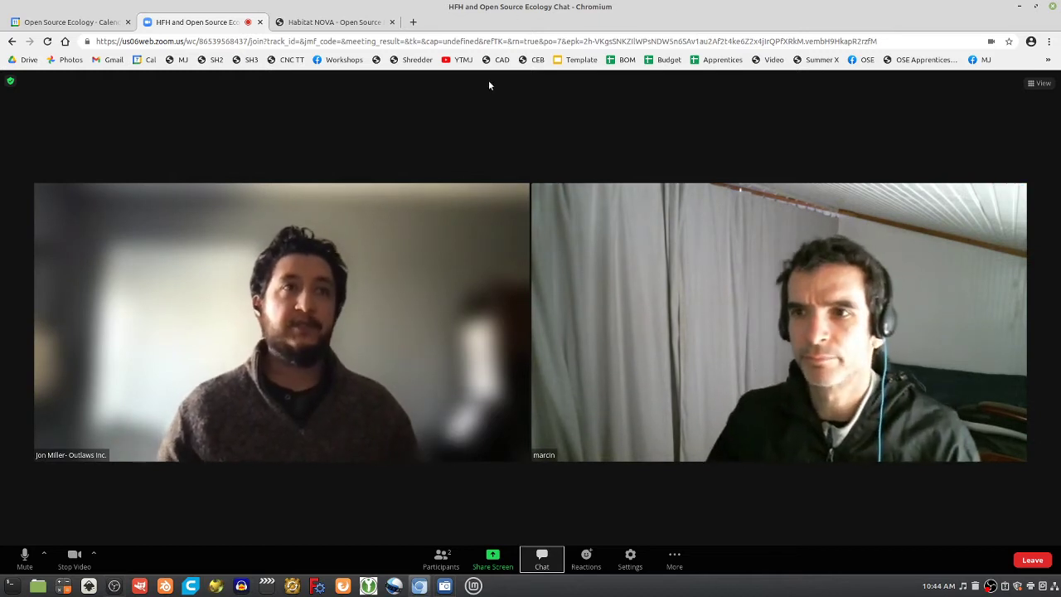
pyautogui.moveTo(703, 265)
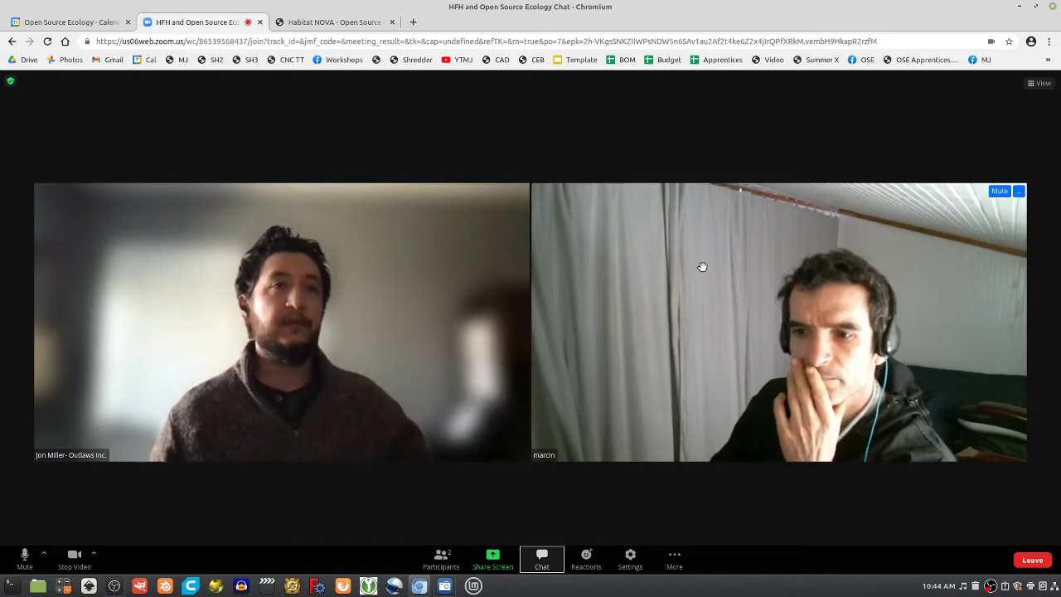
pyautogui.moveTo(736, 357)
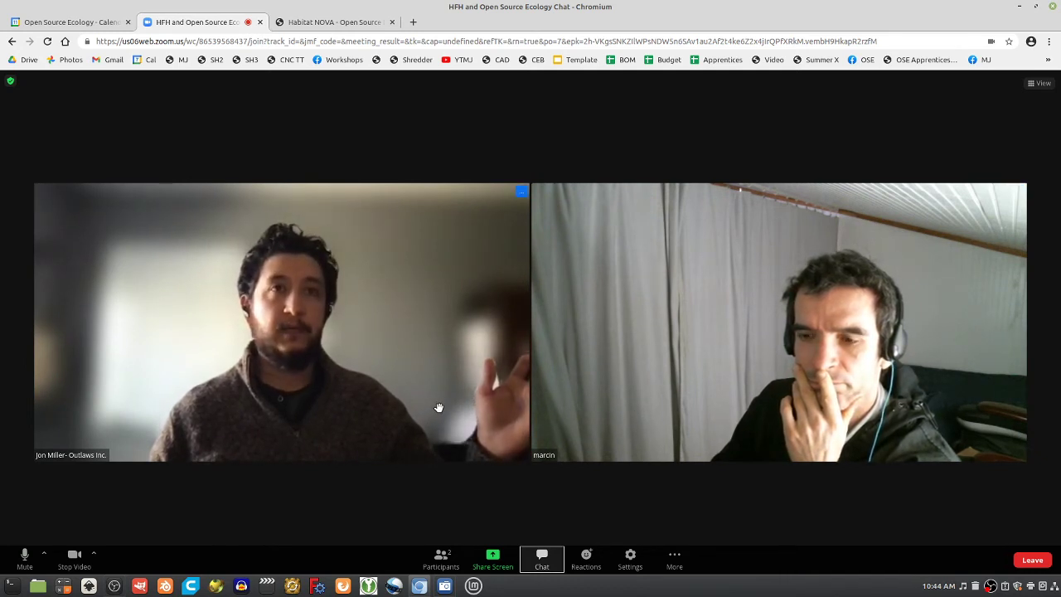
pyautogui.moveTo(444, 464)
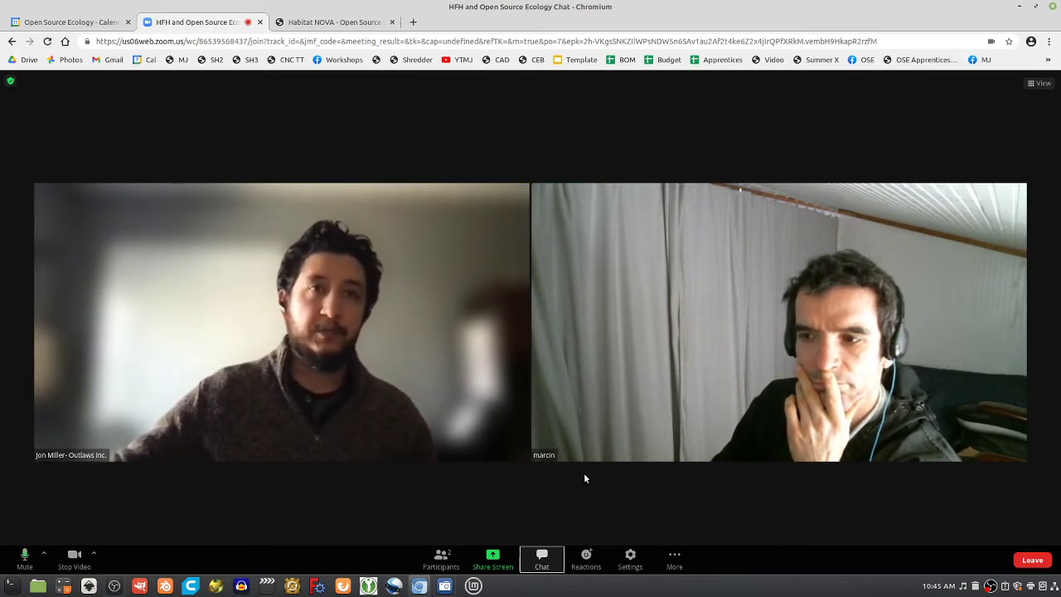
pyautogui.moveTo(622, 520)
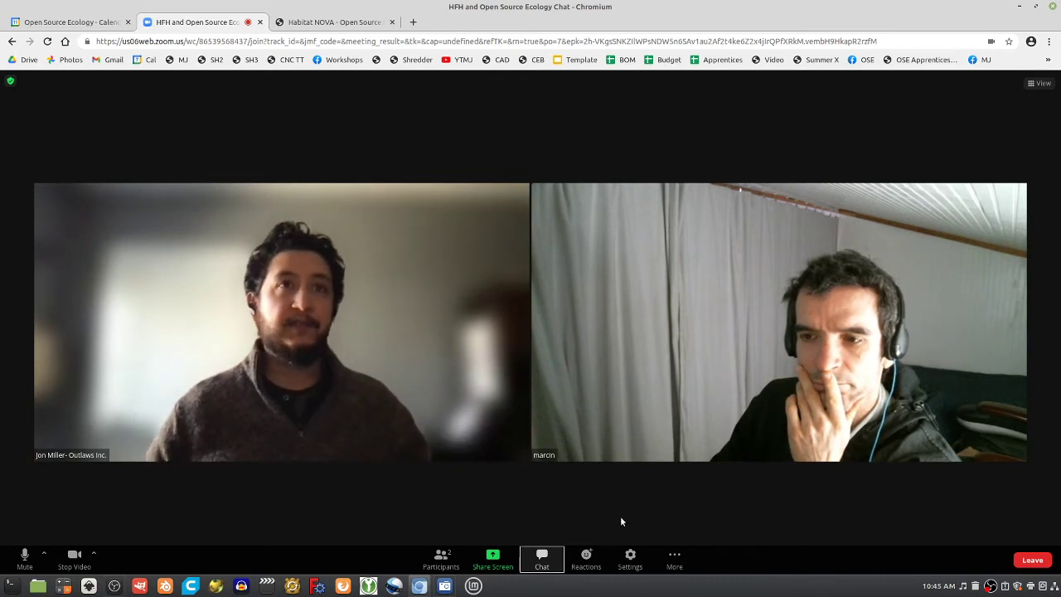
pyautogui.moveTo(580, 514)
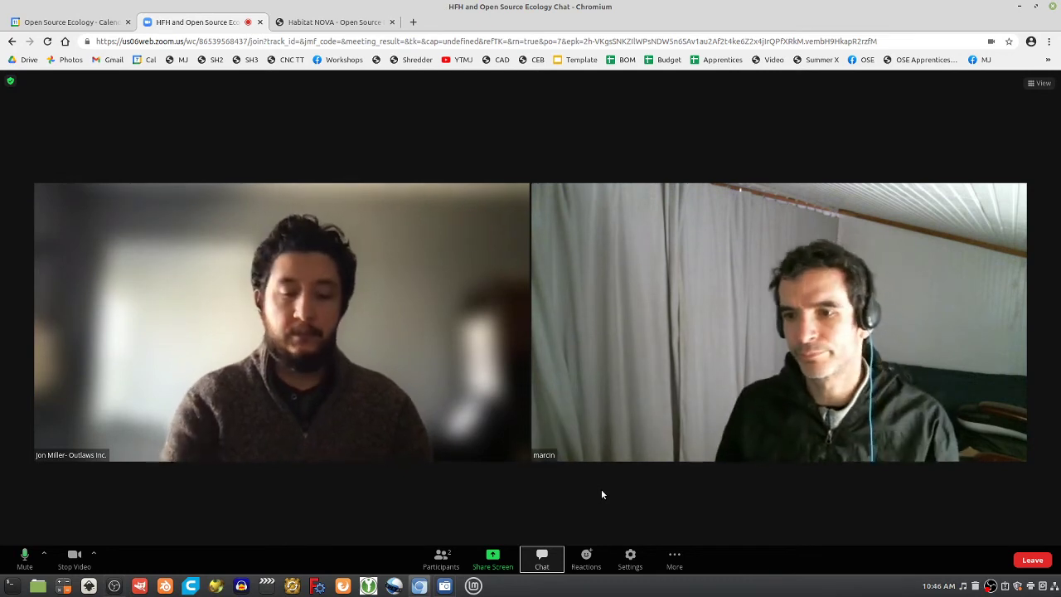
# - Search Google for 'boxabl' in a new tab and open the BOXABL CASITA result
pyautogui.click(406, 23)
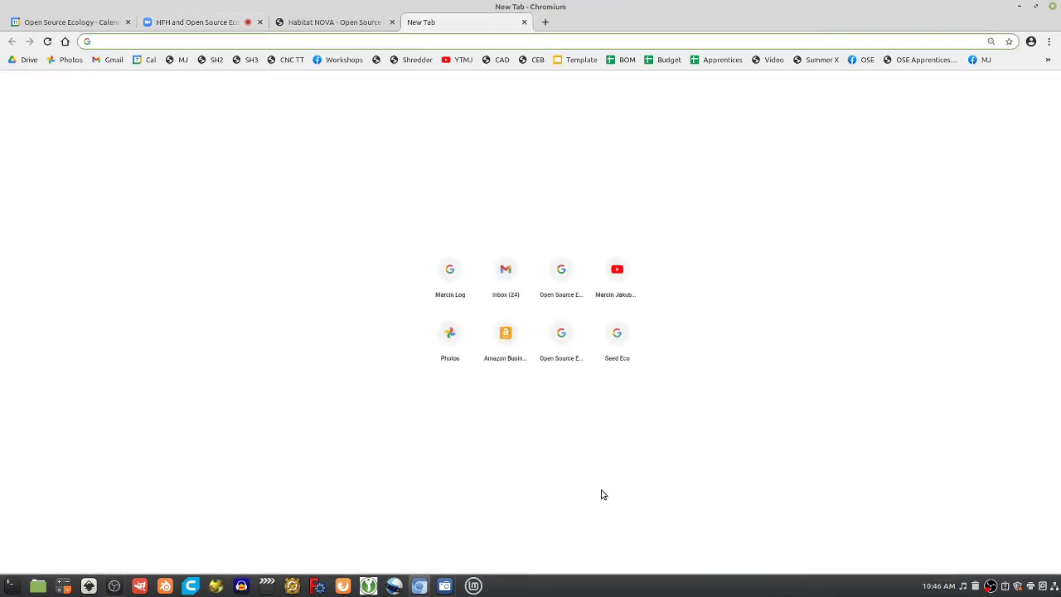
pyautogui.write('boxabl')
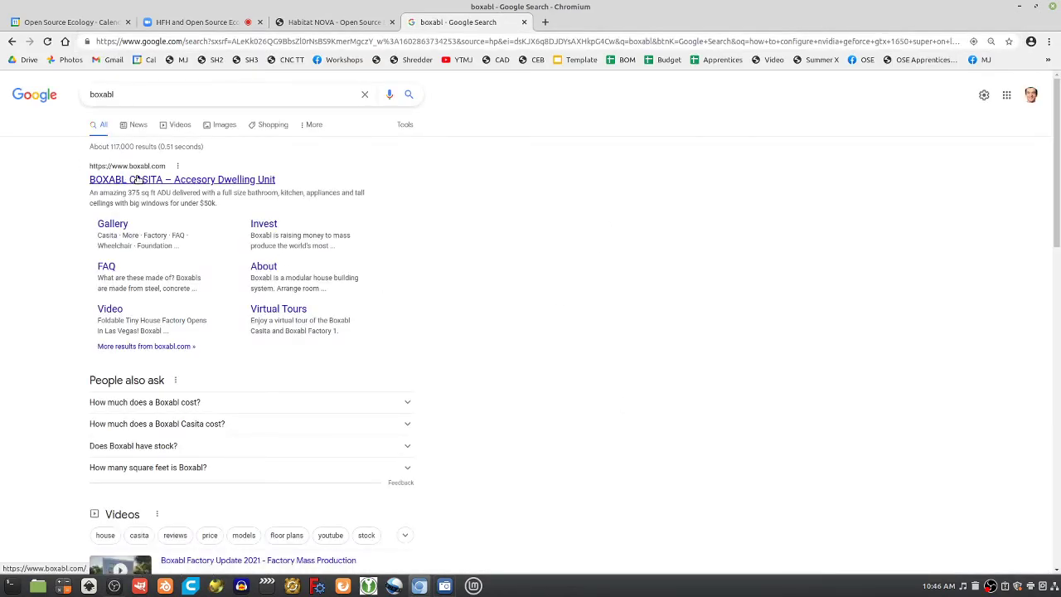
pyautogui.click(182, 179)
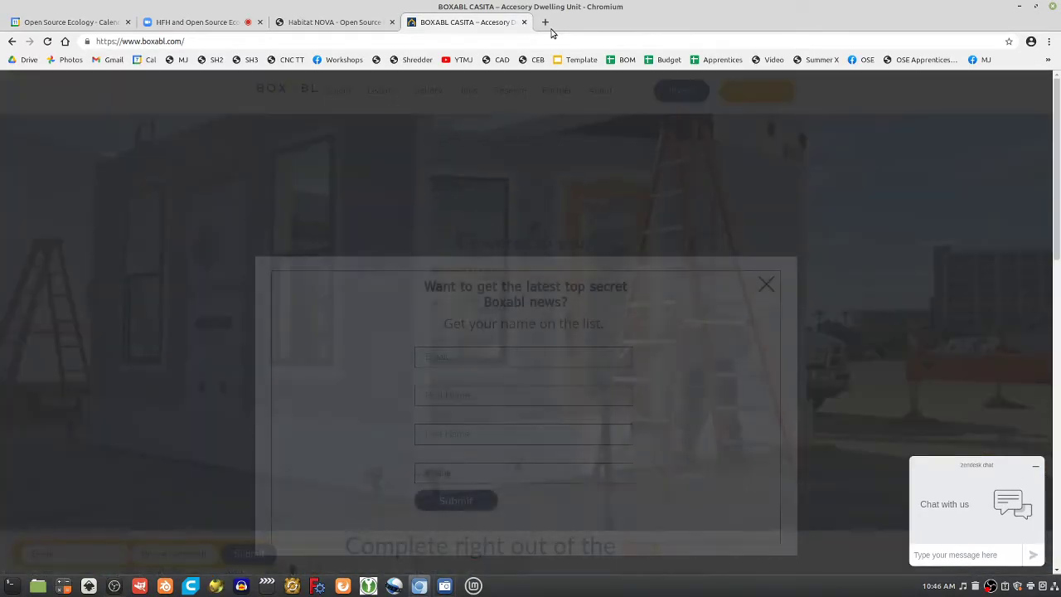
# - Dismiss the newsletter popup, glance at the Habitat NOVA wiki, and return to the Zoom meeting
pyautogui.click(766, 285)
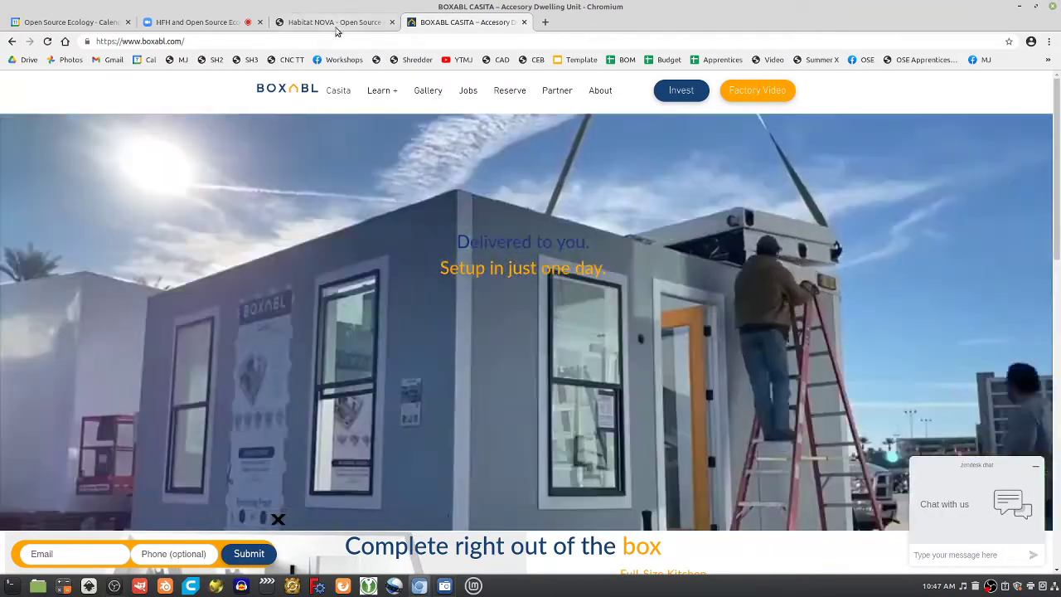
pyautogui.moveTo(338, 22)
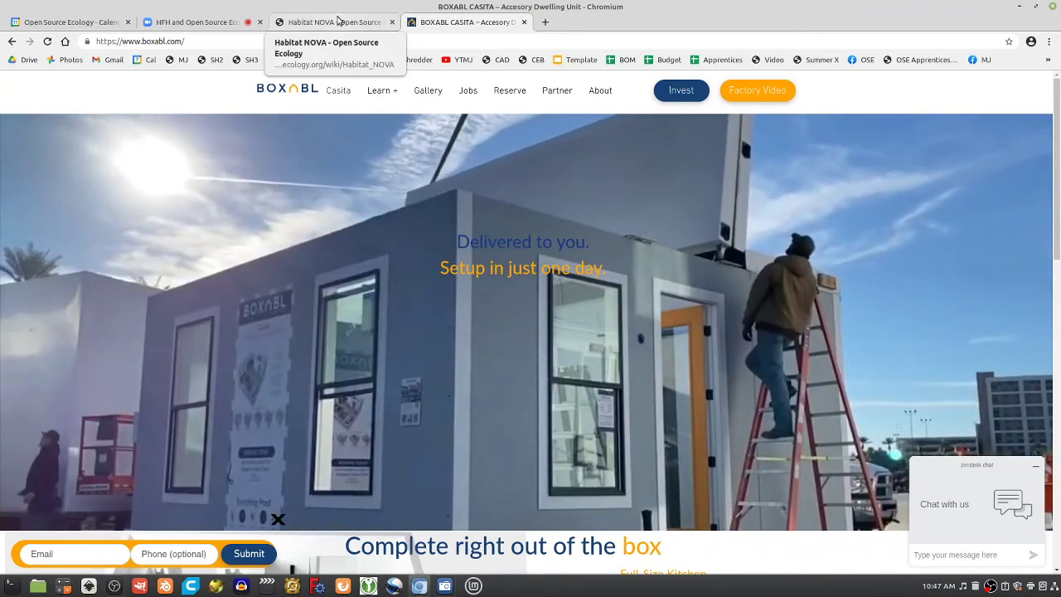
pyautogui.click(340, 21)
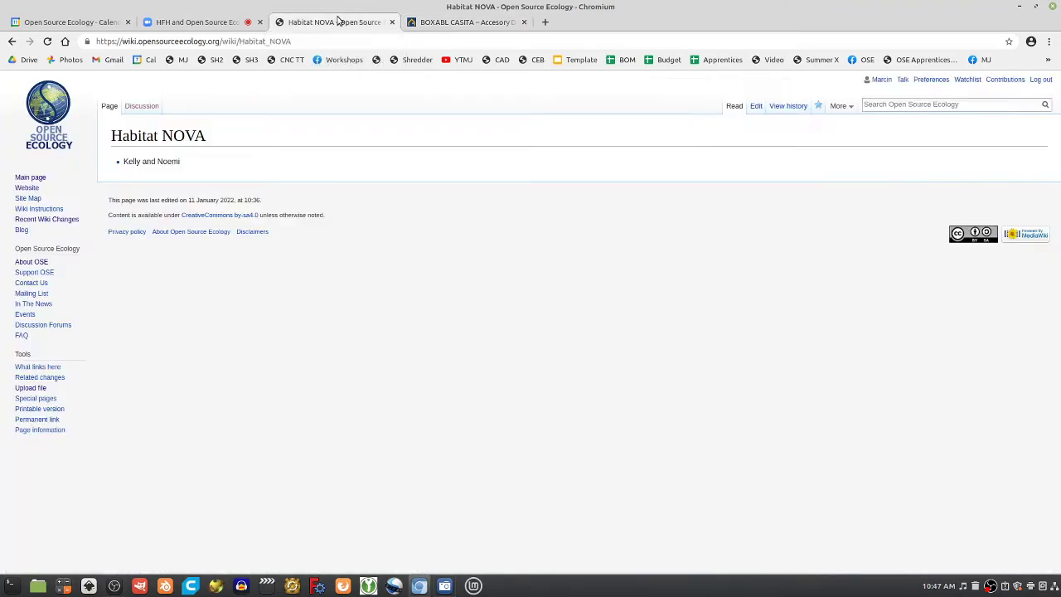
pyautogui.click(199, 21)
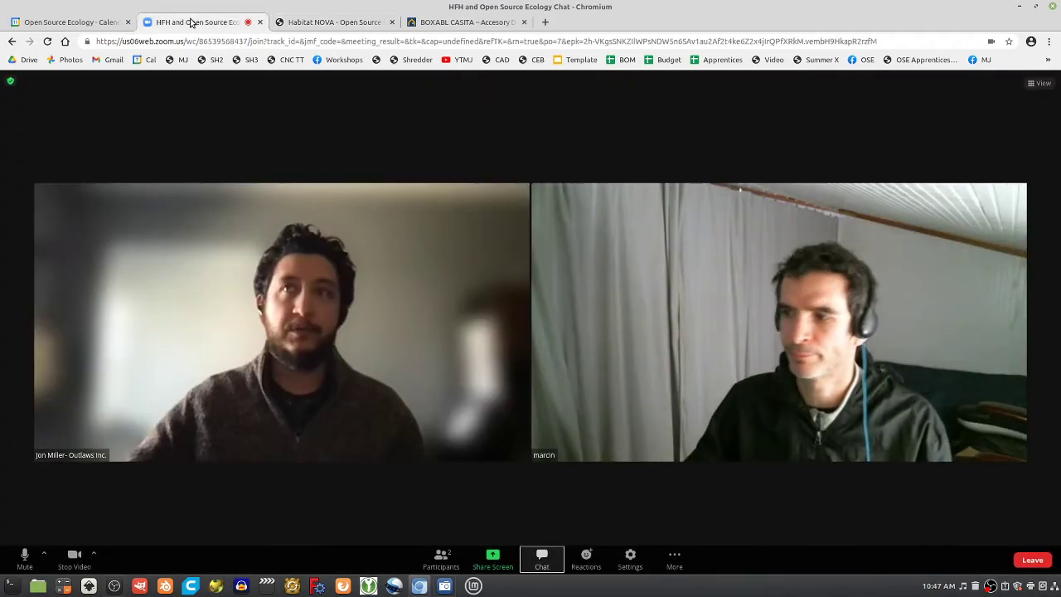